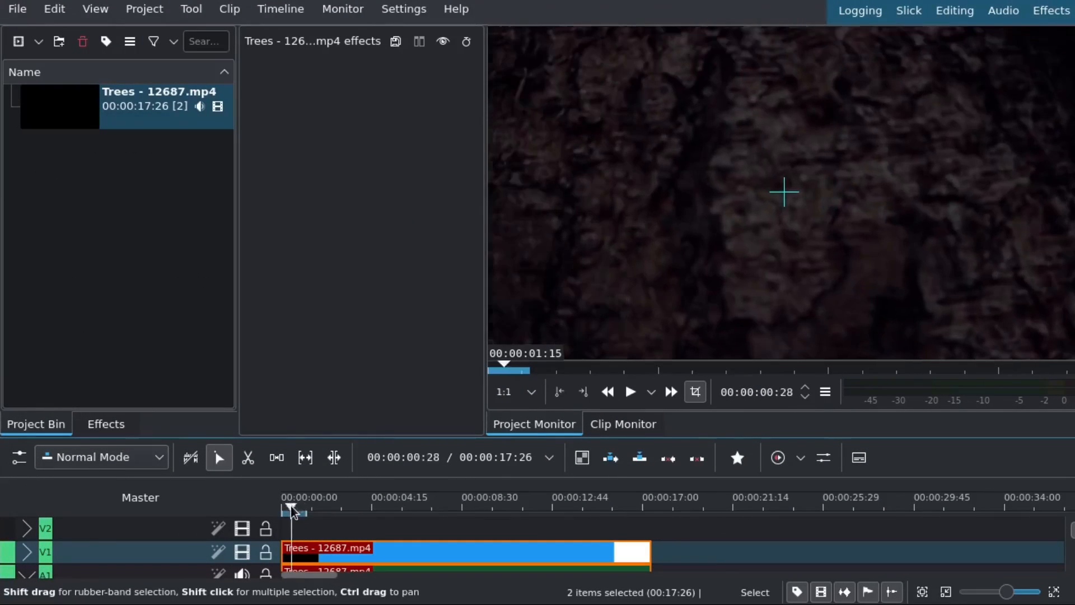
# Start a new title clip from the Project Bin and begin the text with a white F
pyautogui.click(287, 513)
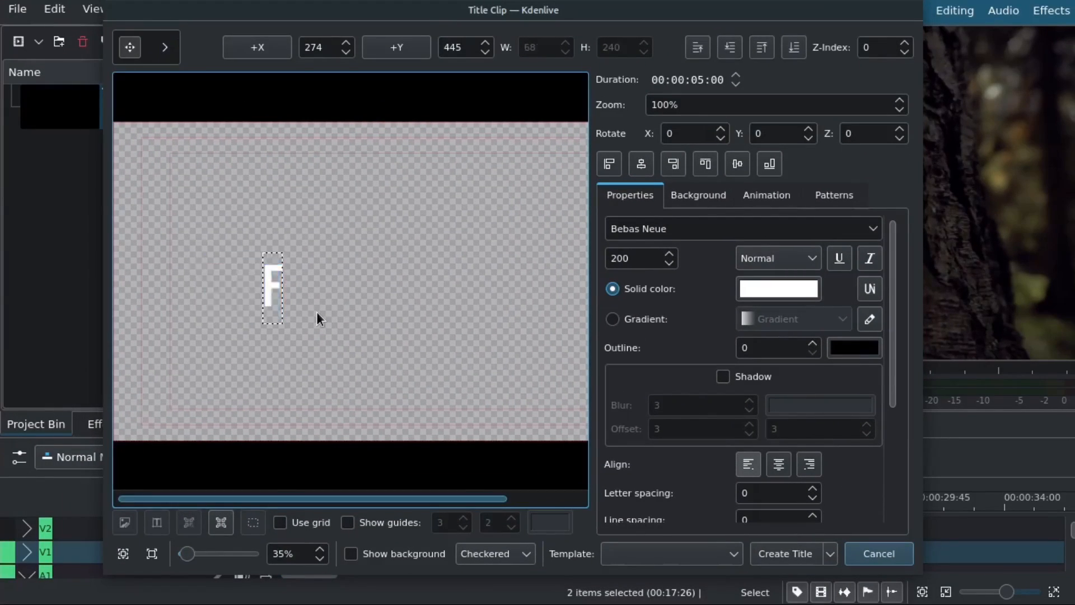
# Complete the word FOREST and move it toward the centre of the canvas
pyautogui.write('OREST')
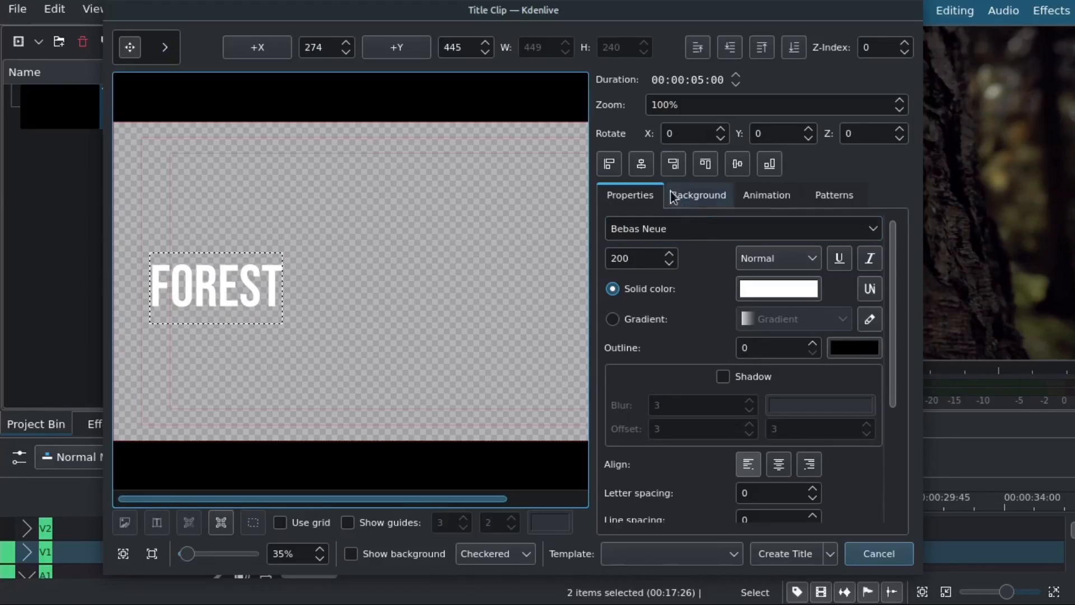
pyautogui.moveTo(215, 287); pyautogui.dragTo(348, 286)
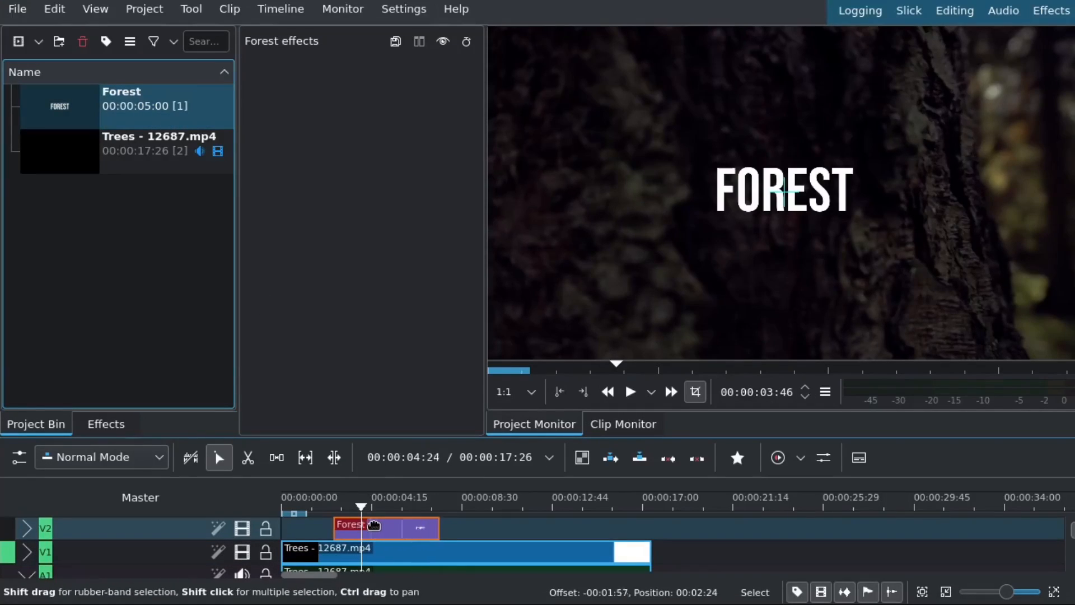
# Extend the Forest title to the Trees clip end and add a Transform effect to enlarge it
pyautogui.moveTo(439, 527); pyautogui.dragTo(634, 528)
pyautogui.write('trans')
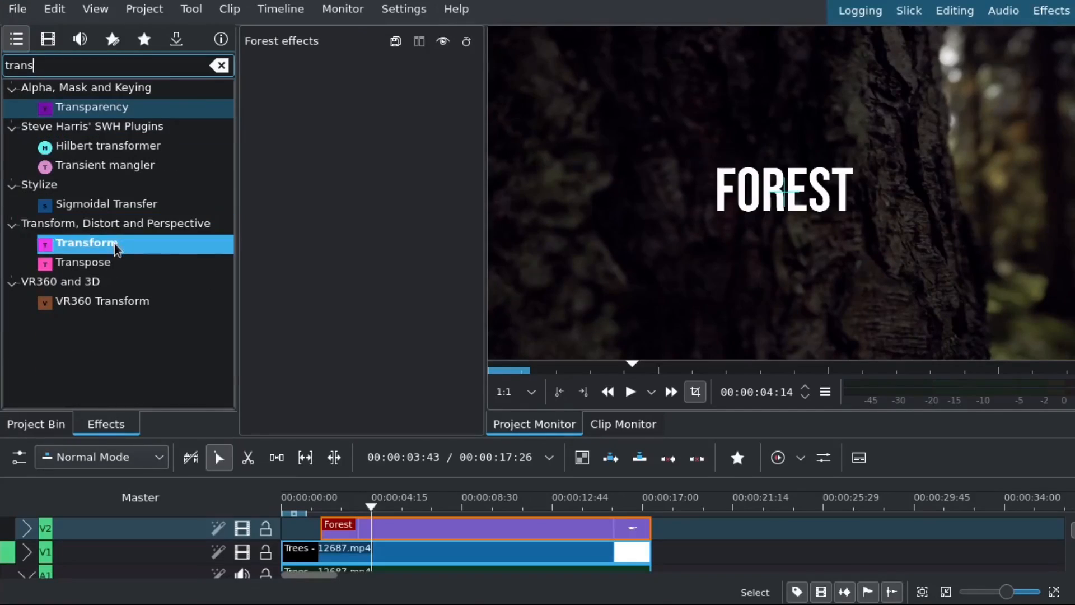
pyautogui.doubleClick(87, 242)
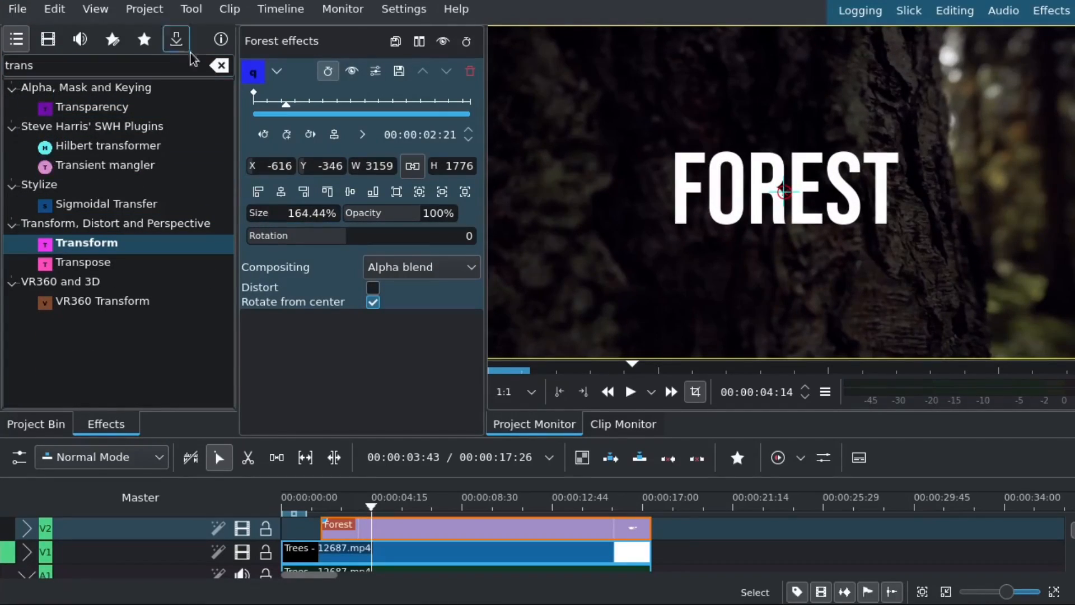
# Add a Rotoscoping (Mask) effect to the title and close a four-point shape around FOREST
pyautogui.write('mask')
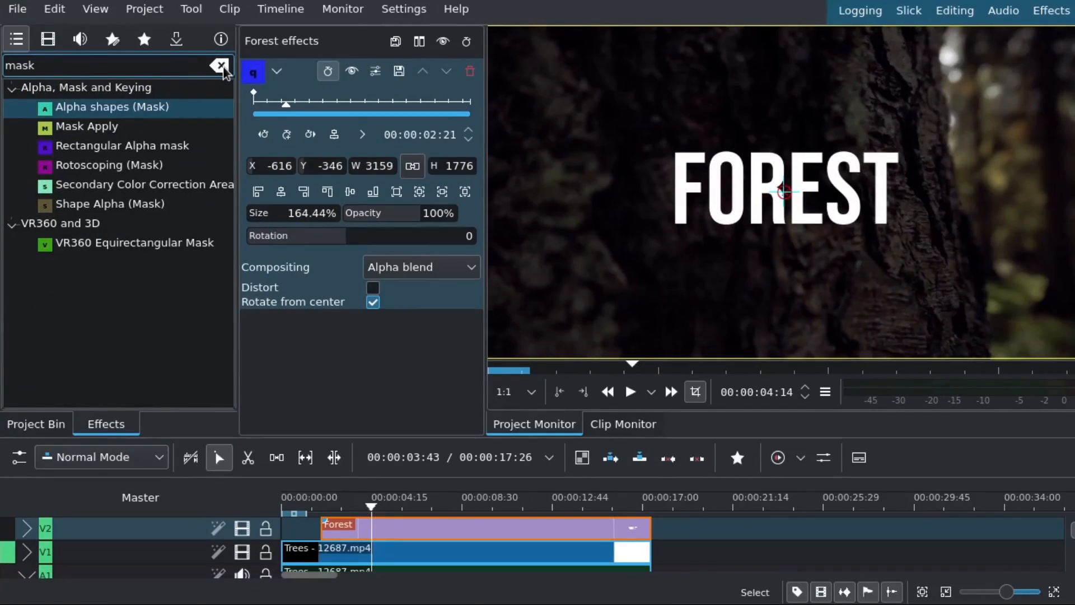
pyautogui.click(109, 164)
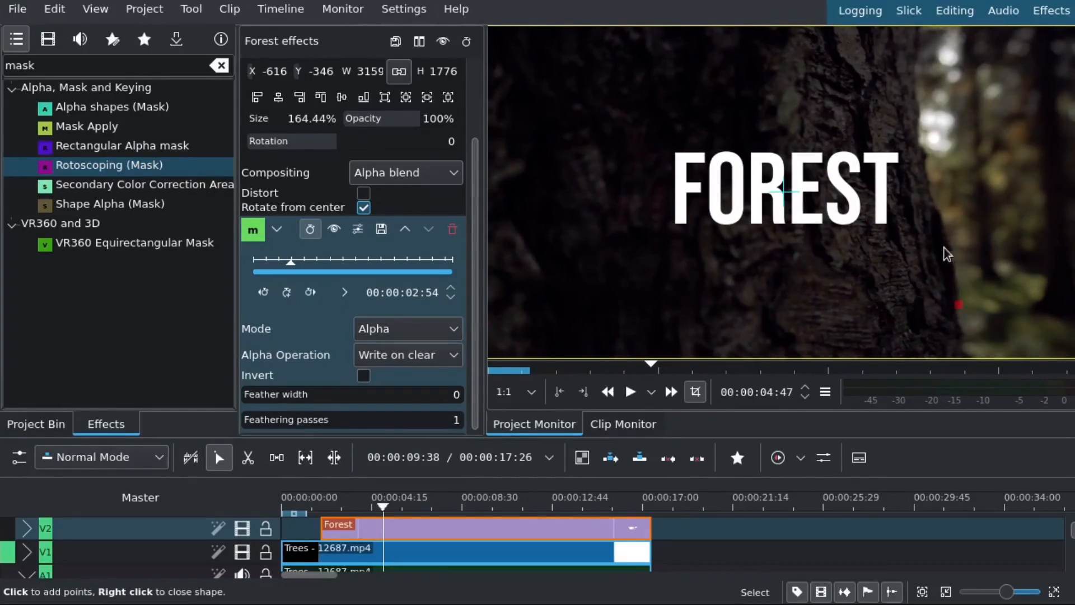
pyautogui.click(918, 88)
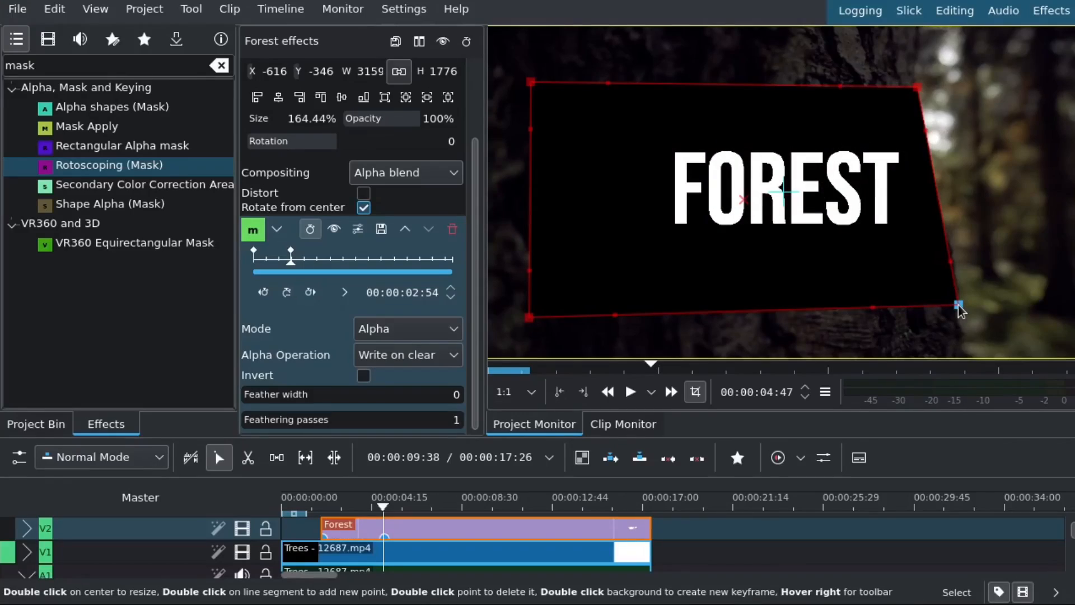
# Set the mask's Alpha Operation to Subtract so it cuts away the title
pyautogui.click(407, 355)
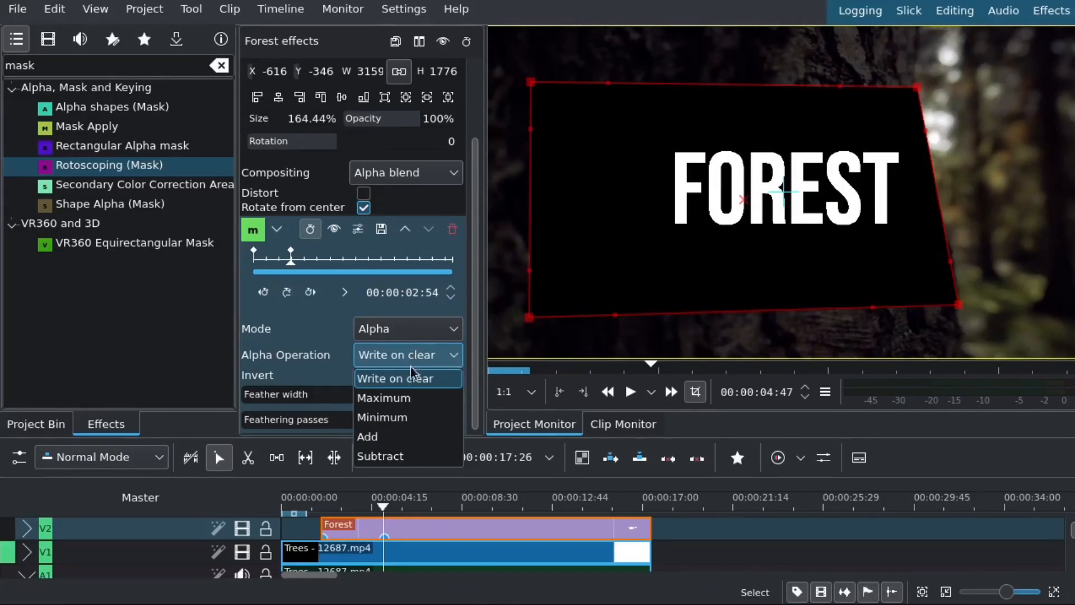
pyautogui.click(379, 455)
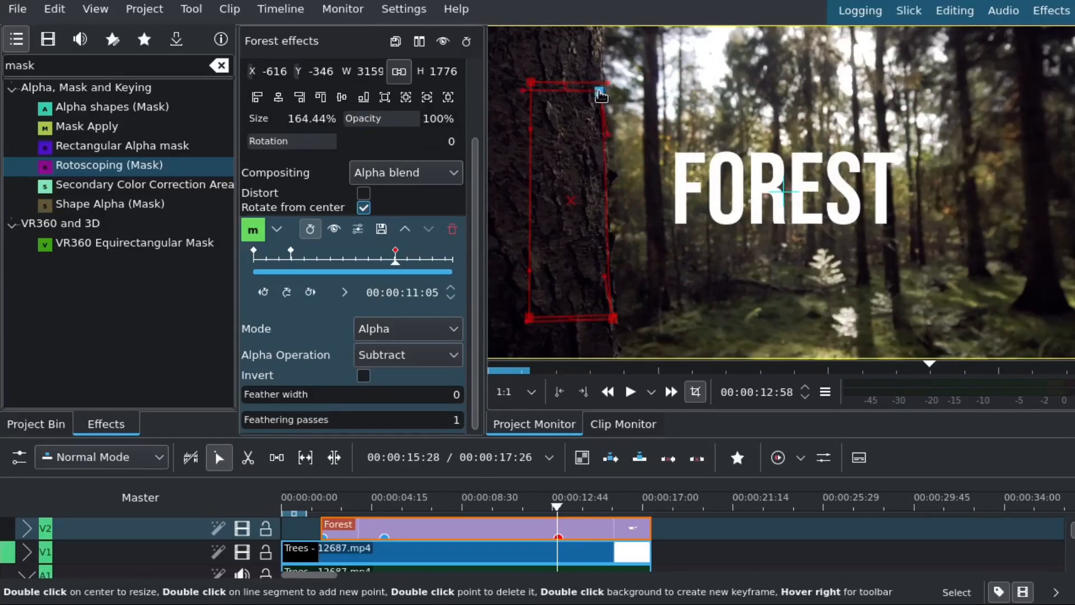
# At several playhead positions, drag the mask points to follow the tree trunk edge, creating keyframes
pyautogui.click(444, 497)
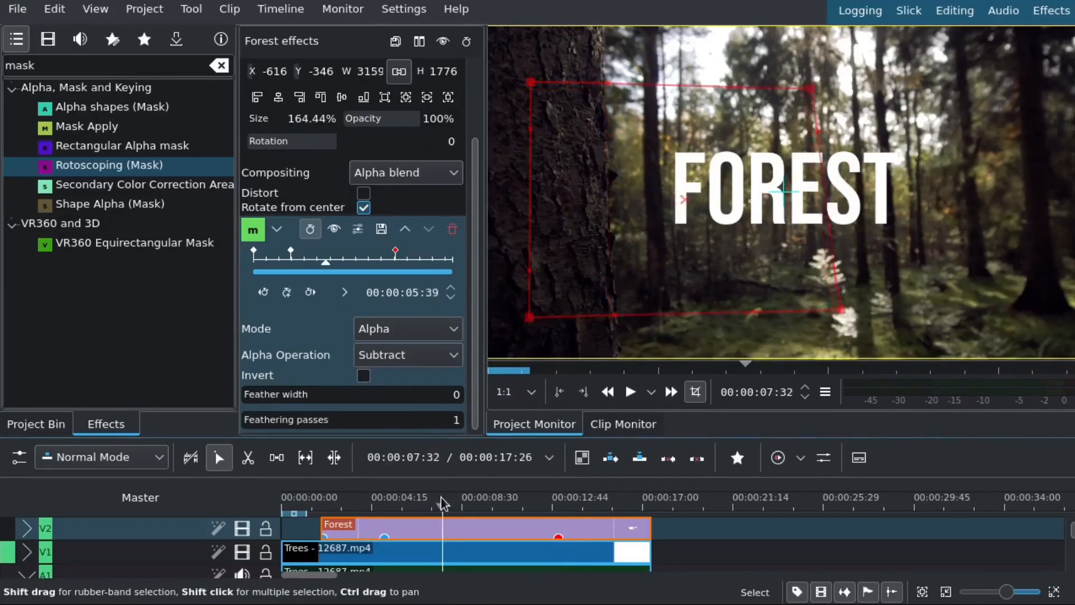
pyautogui.click(426, 500)
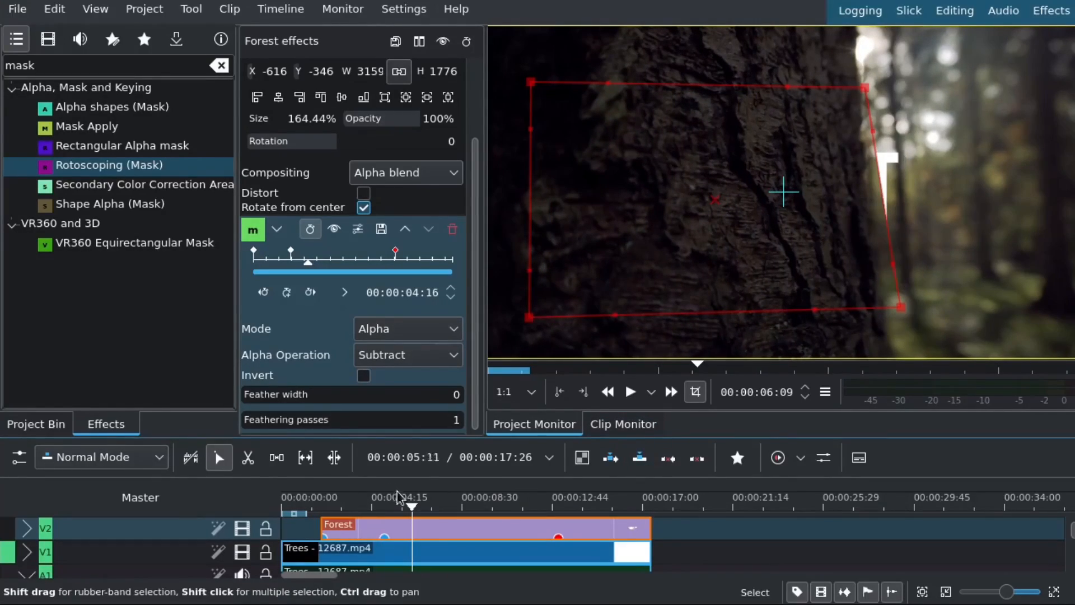
pyautogui.click(410, 497)
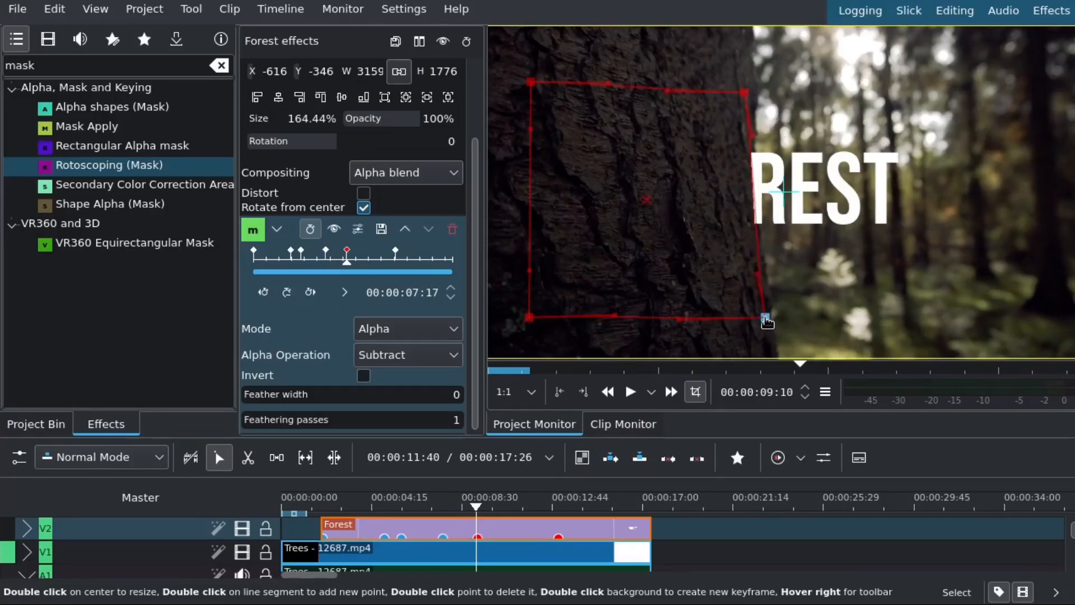
pyautogui.moveTo(766, 319); pyautogui.dragTo(743, 94)
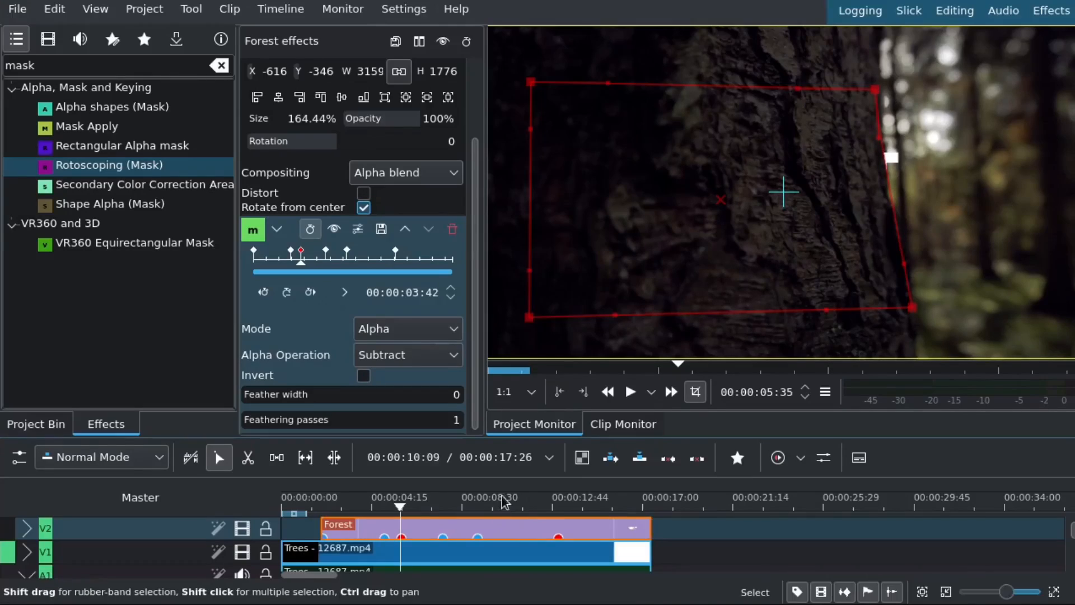
pyautogui.click(523, 504)
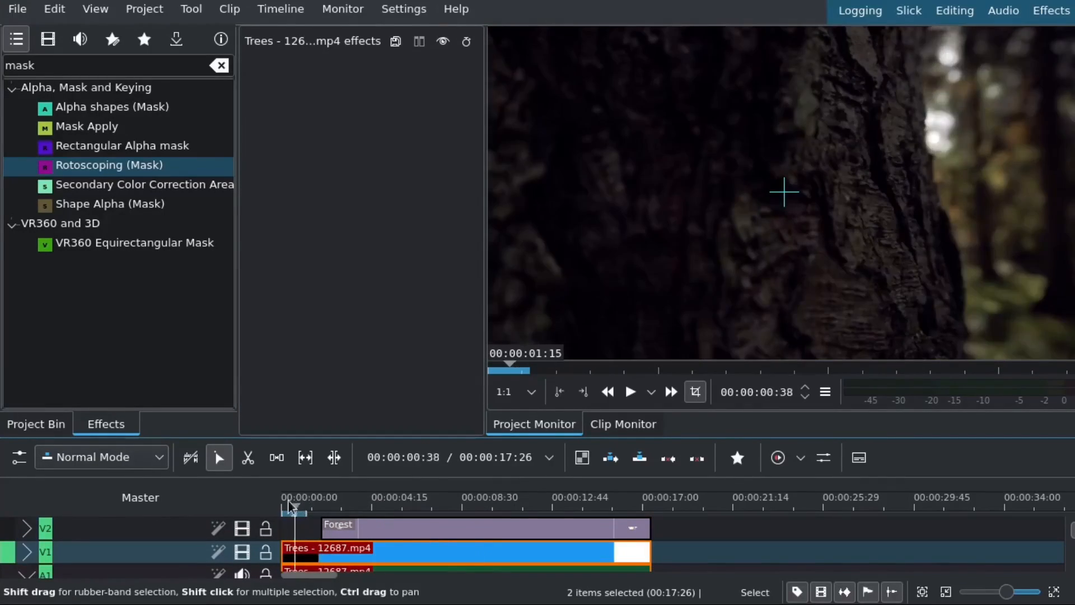
# Play the project from the start to preview FOREST emerging from behind the trunk
pyautogui.click(628, 392)
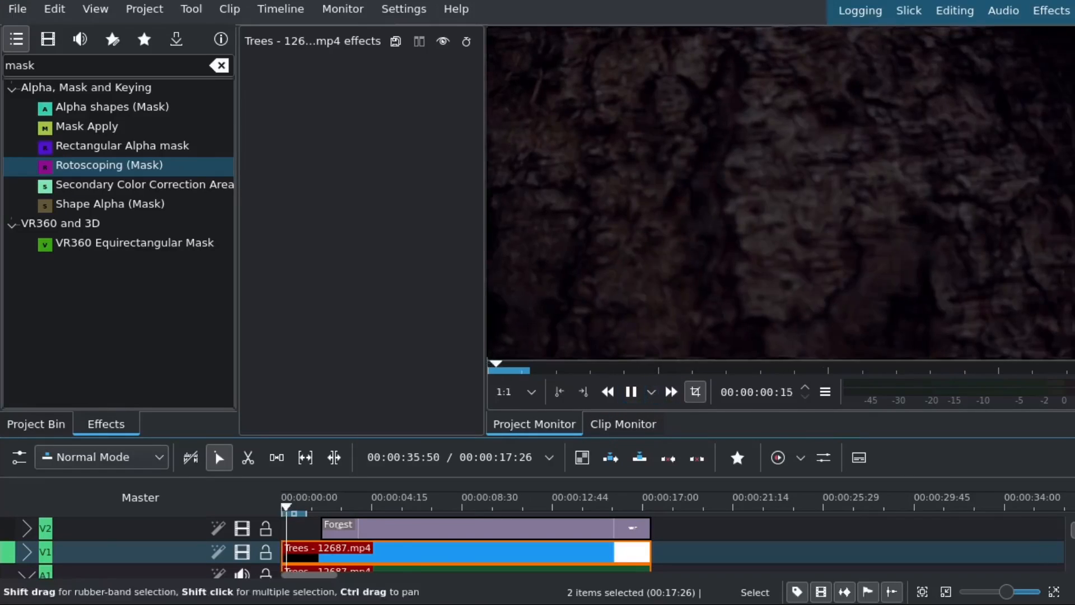